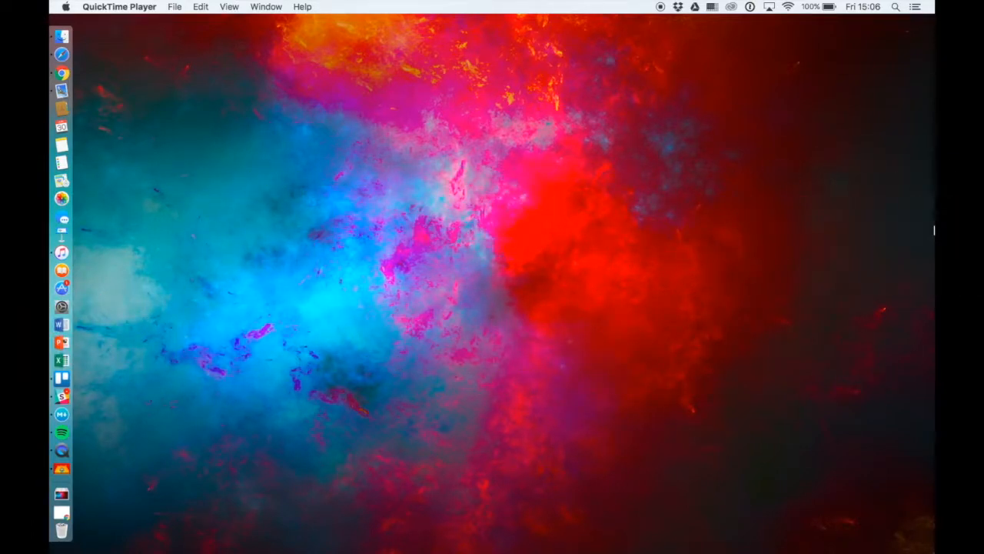
mouse_move(886, 76)
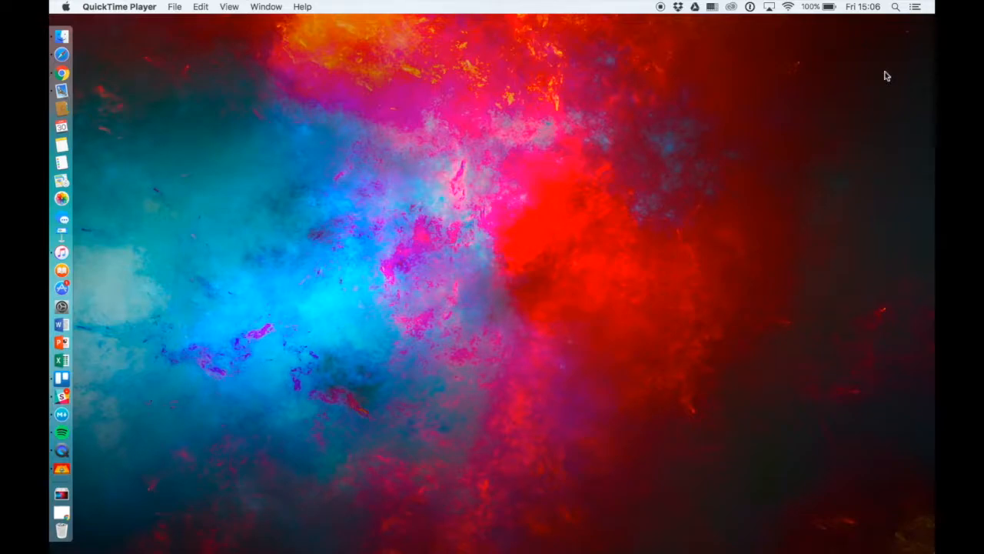
- Launch the BookWidgets desktop app from the Dock
left_click(895, 6)
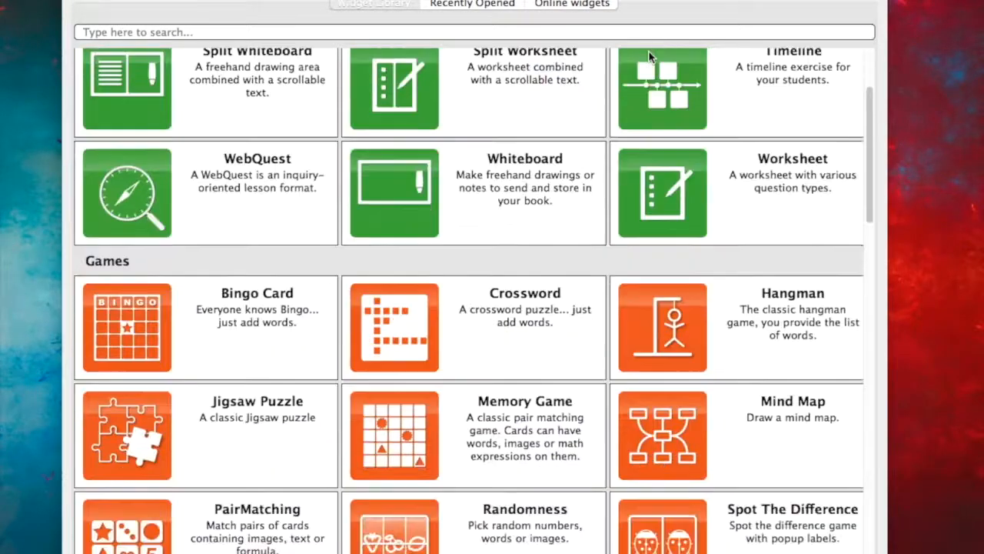
- Browse the Widget Library categories and Recently Opened list, ending on the Online widgets collection
scroll("down", 3)
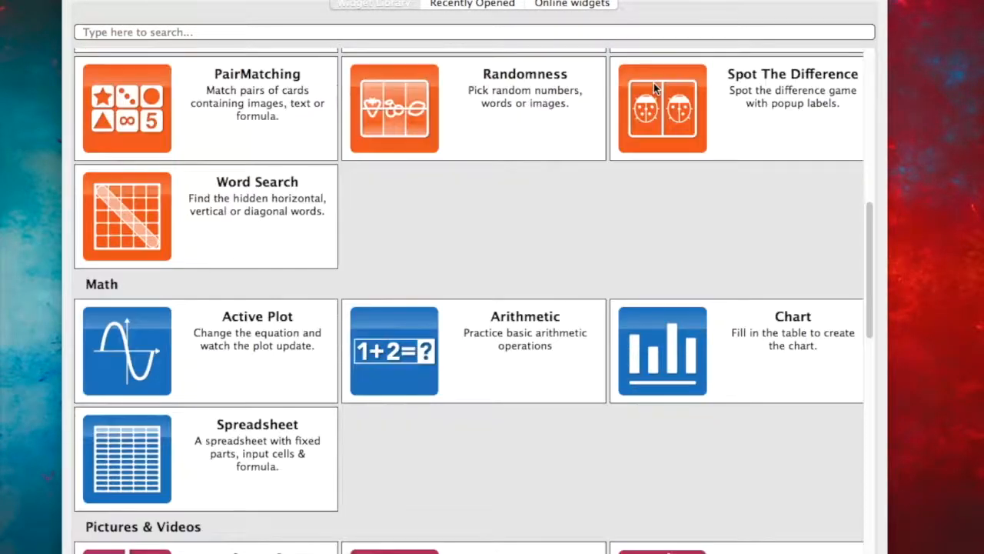
scroll("down", 3)
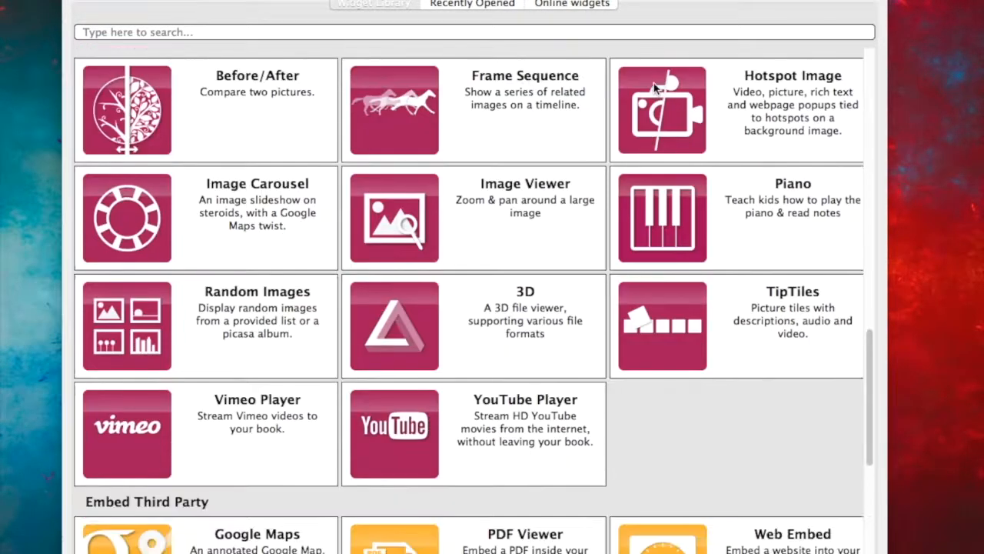
scroll("down", 3)
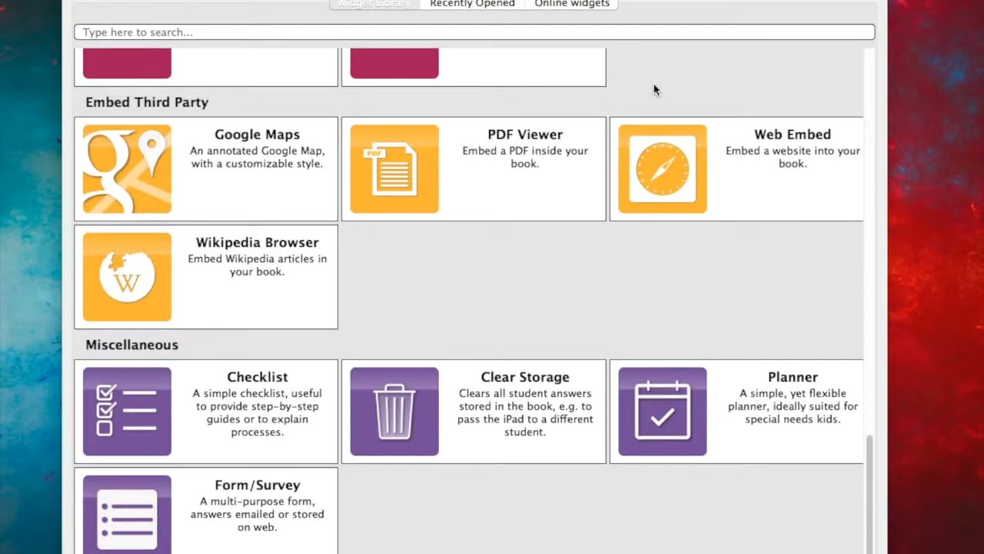
scroll("up", 3)
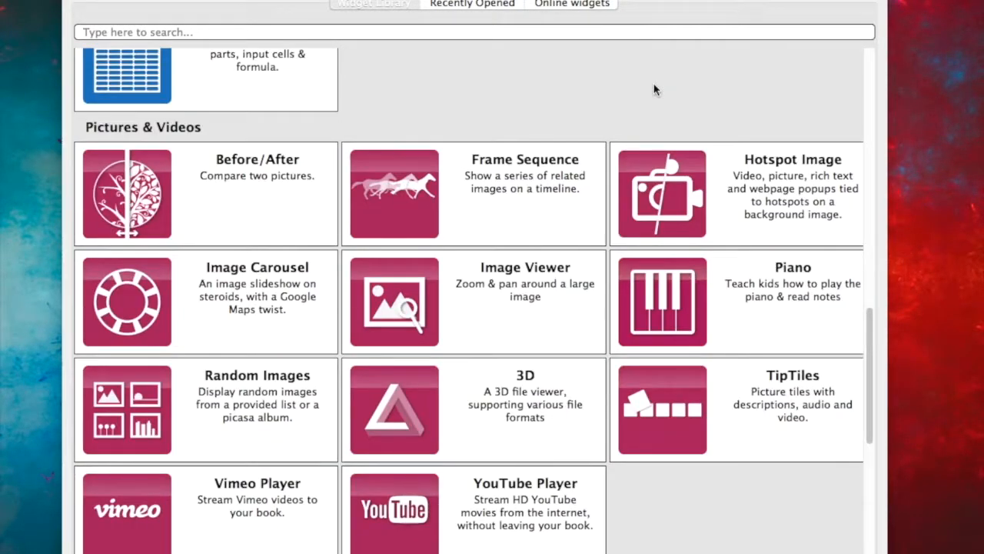
scroll("up", 3)
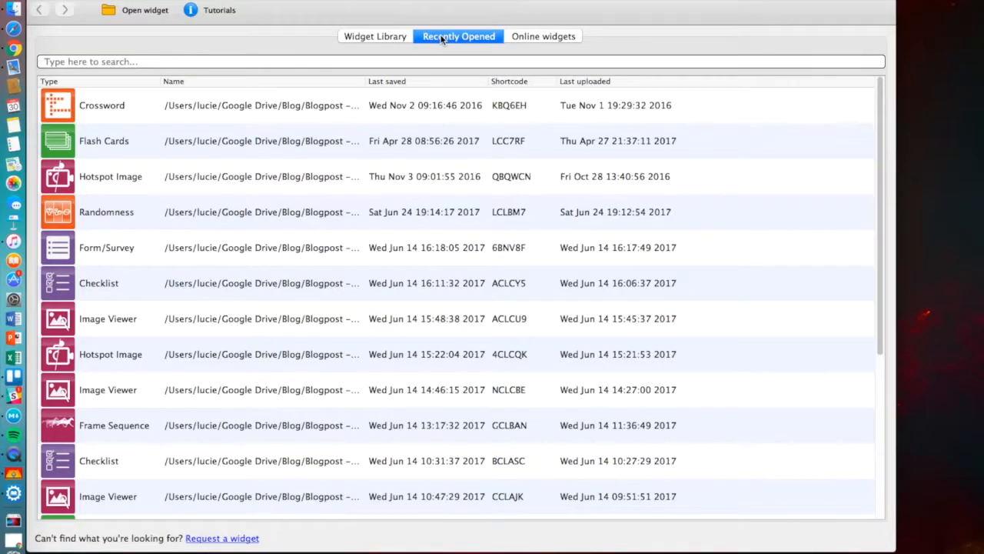
scroll("down", 3)
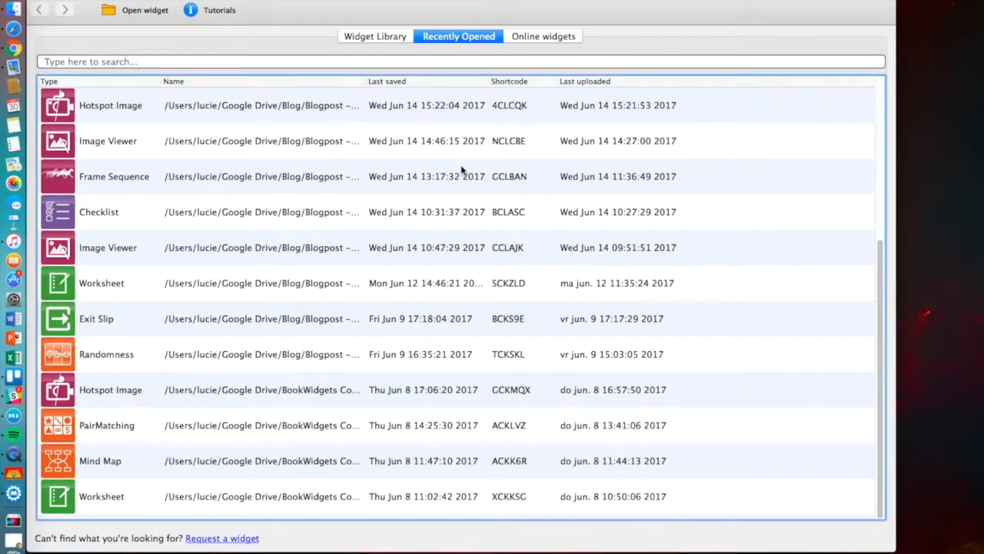
scroll("up", 3)
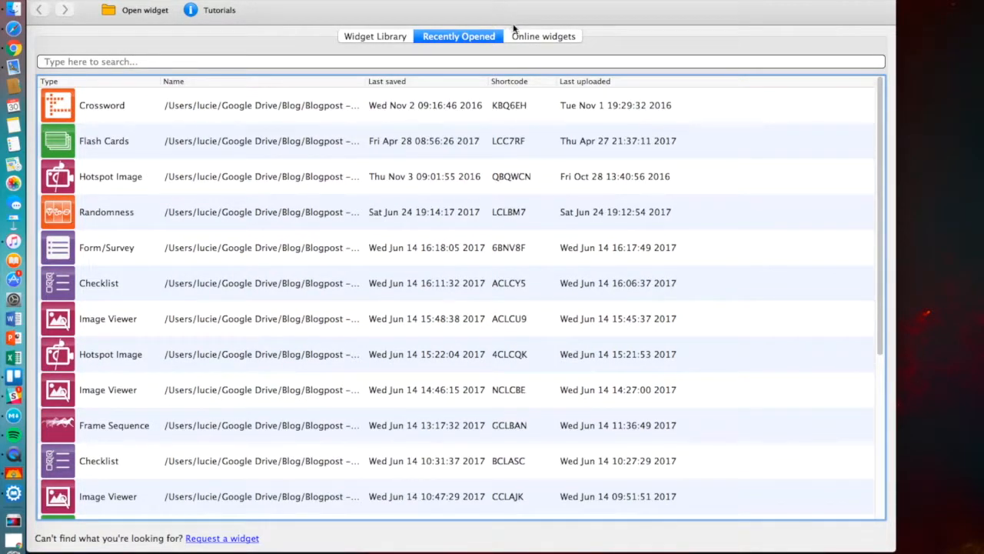
left_click(545, 37)
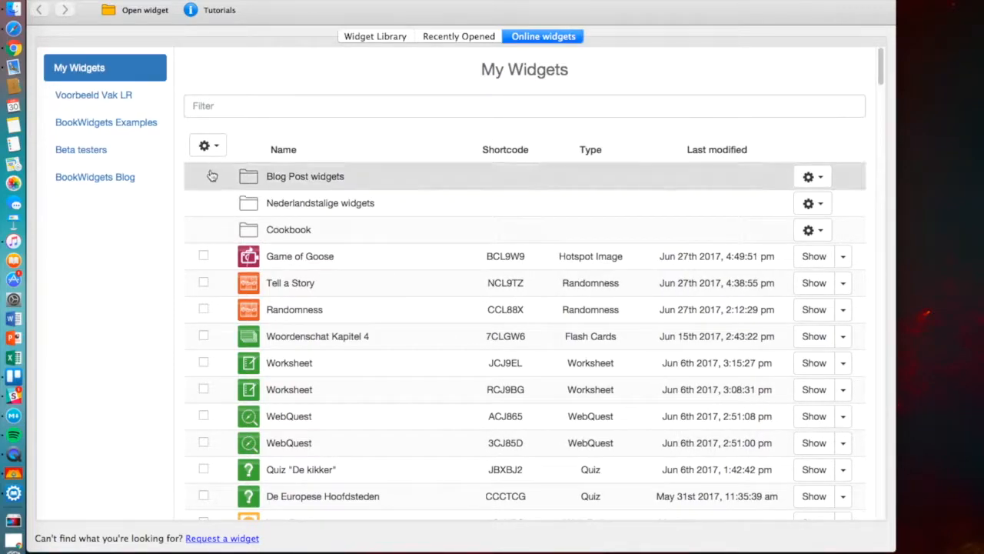
mouse_move(252, 236)
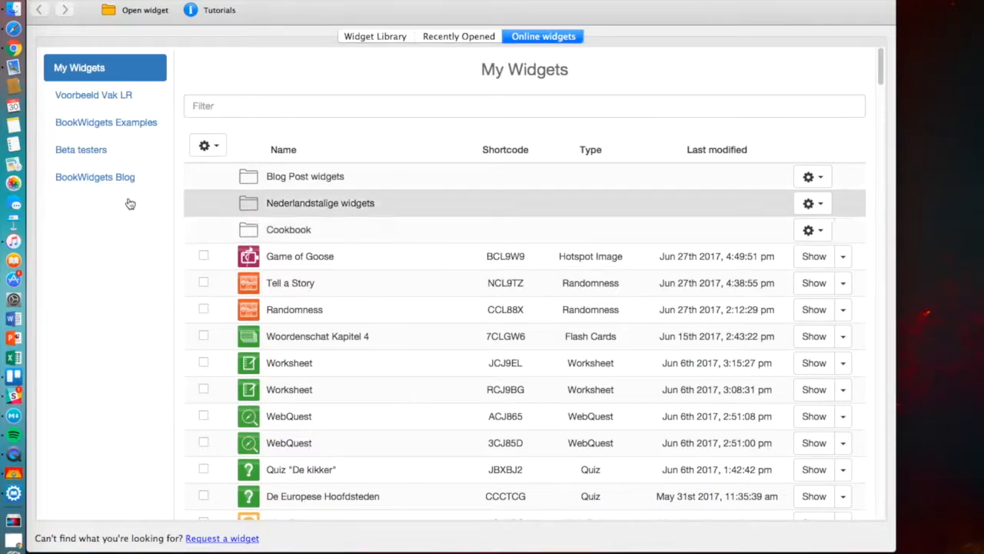
- Select the BookWidgets Blog collection in the sidebar to list its folders
left_click(95, 177)
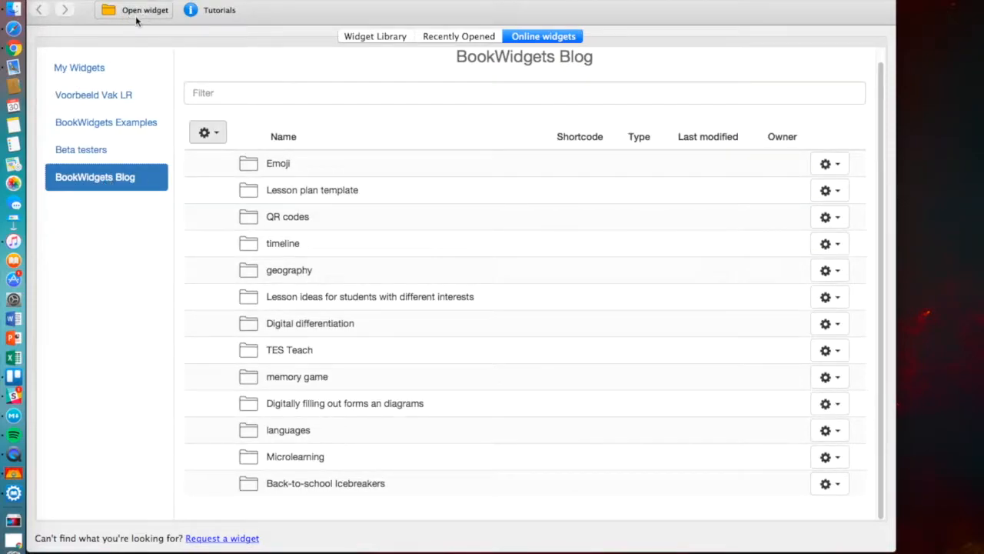
mouse_move(145, 9)
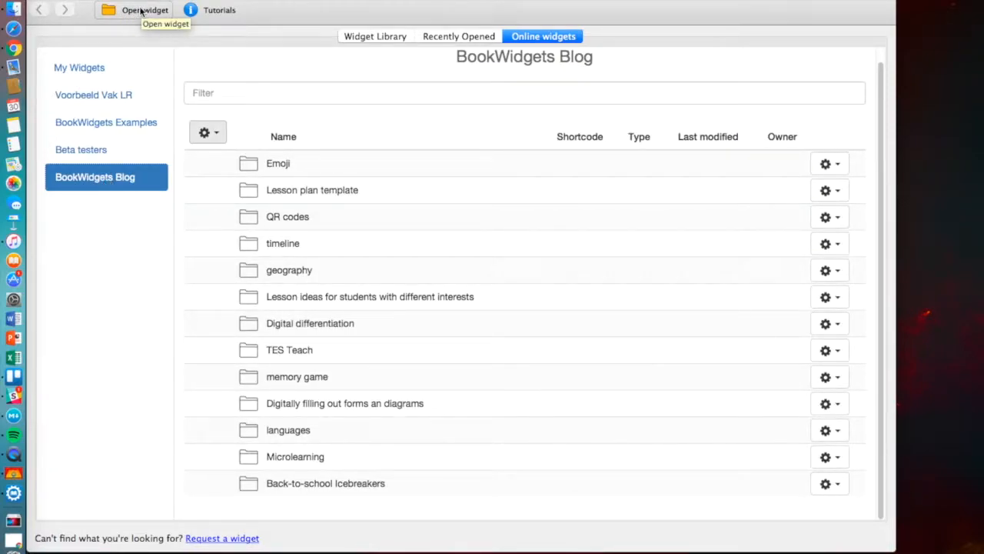
mouse_move(219, 9)
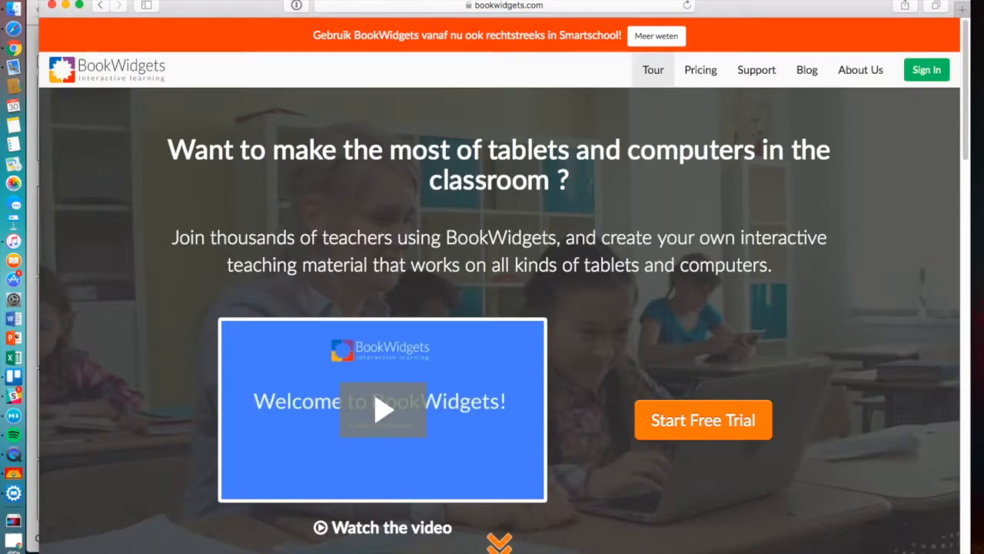
- Scroll the bookwidgets.com homepage down to the footer with its Explore links
scroll("down", 3)
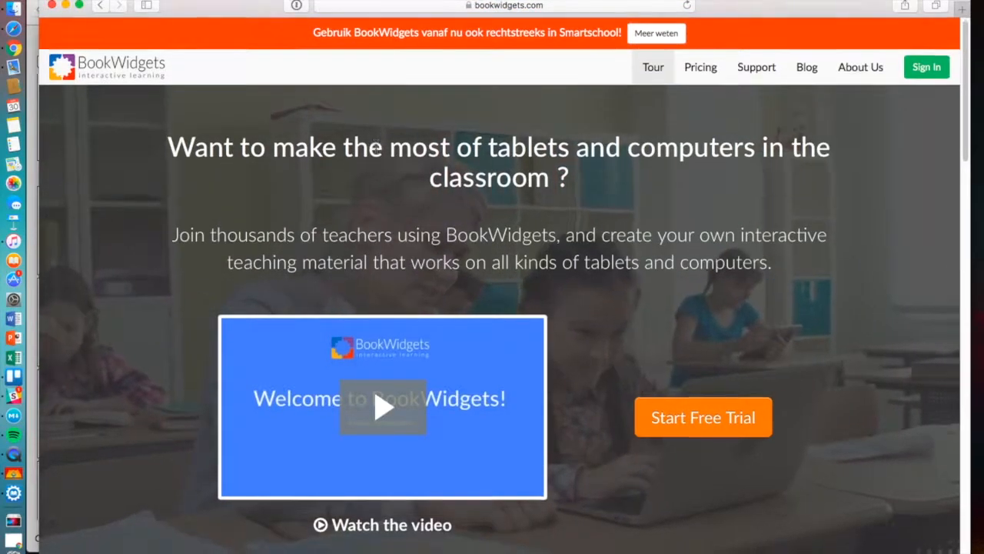
scroll("down", 3)
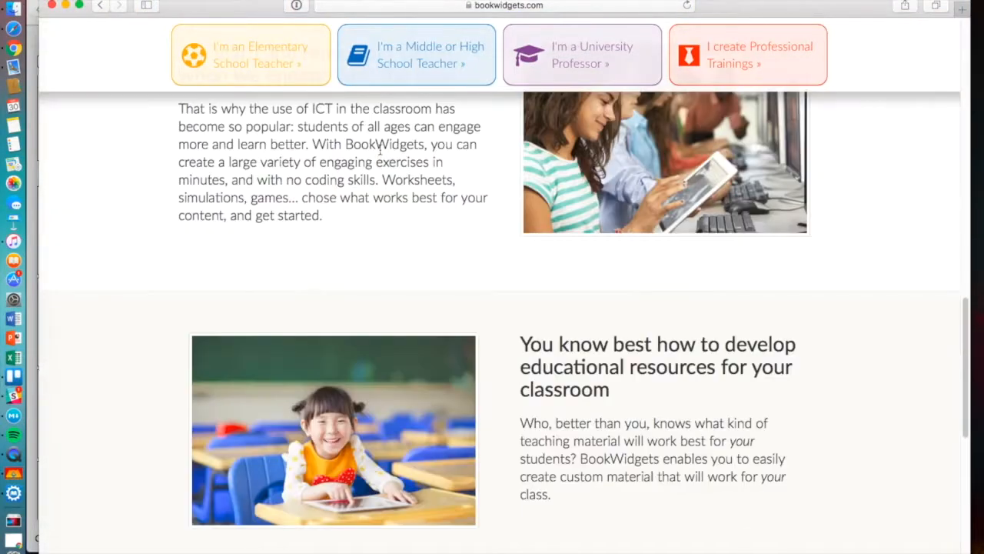
scroll("down", 3)
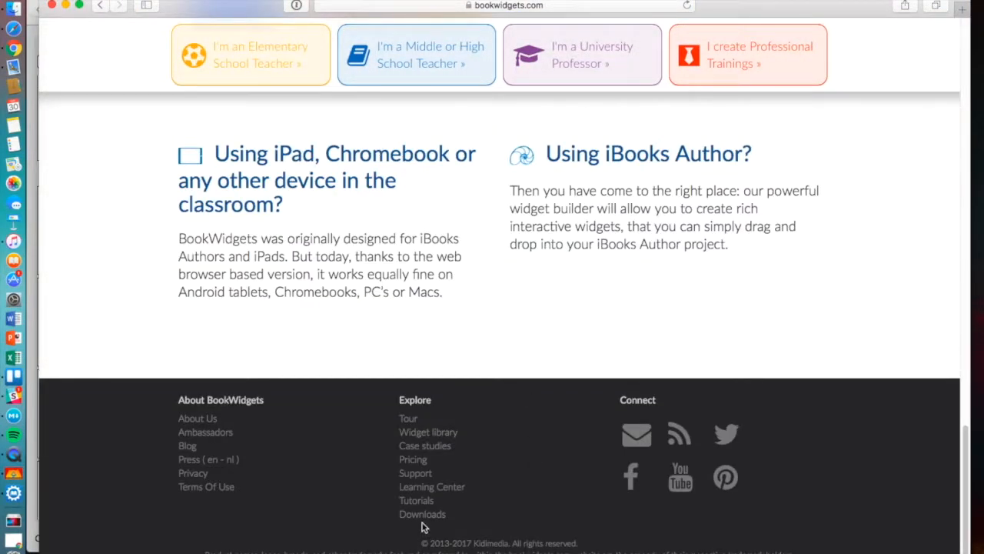
- Go to the Download BookWidgets page via the footer's Downloads link
left_click(422, 513)
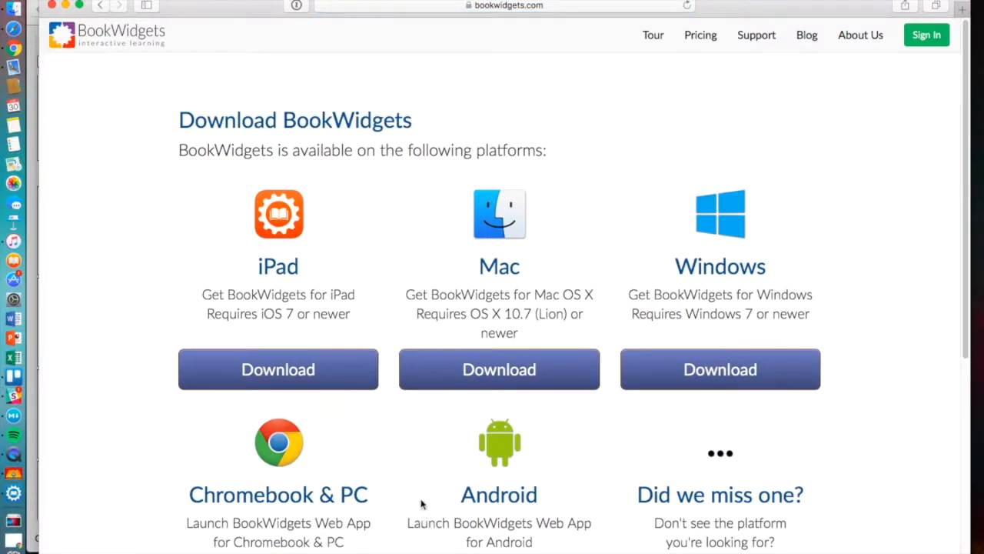
mouse_move(561, 380)
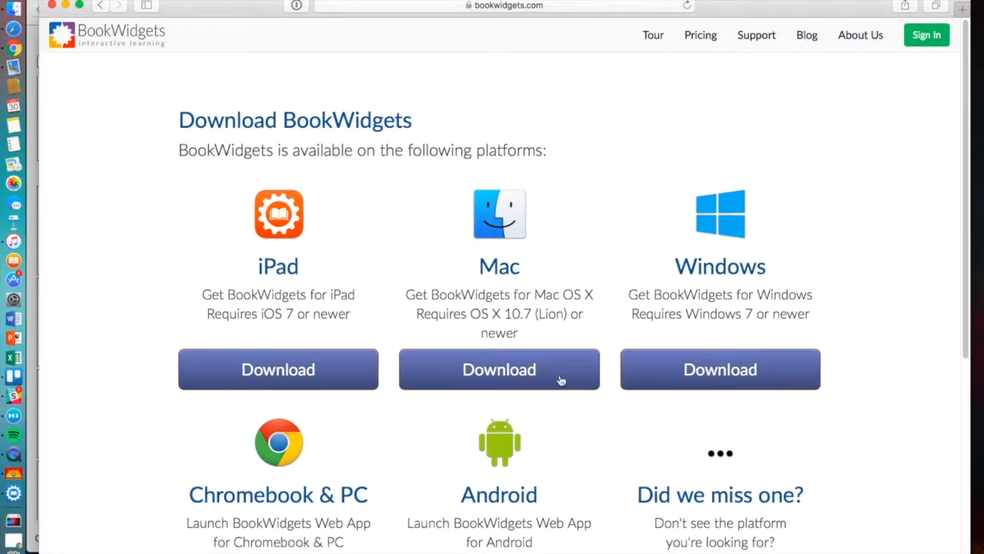
mouse_move(498, 218)
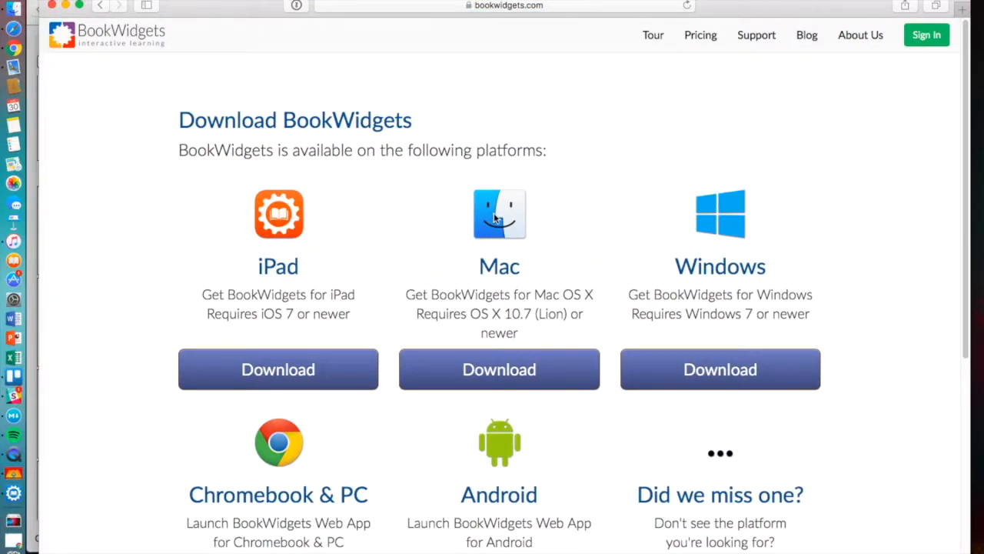
mouse_move(836, 317)
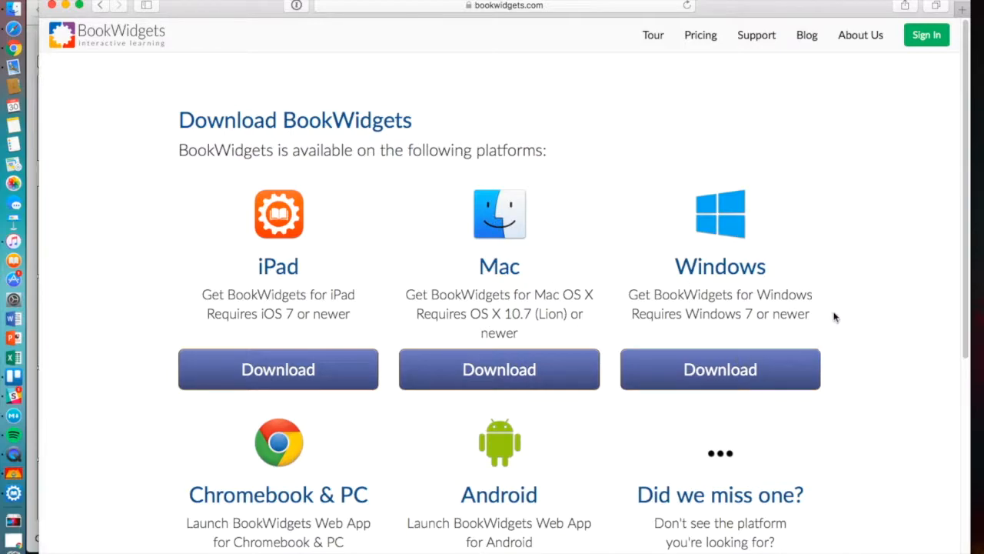
mouse_move(315, 304)
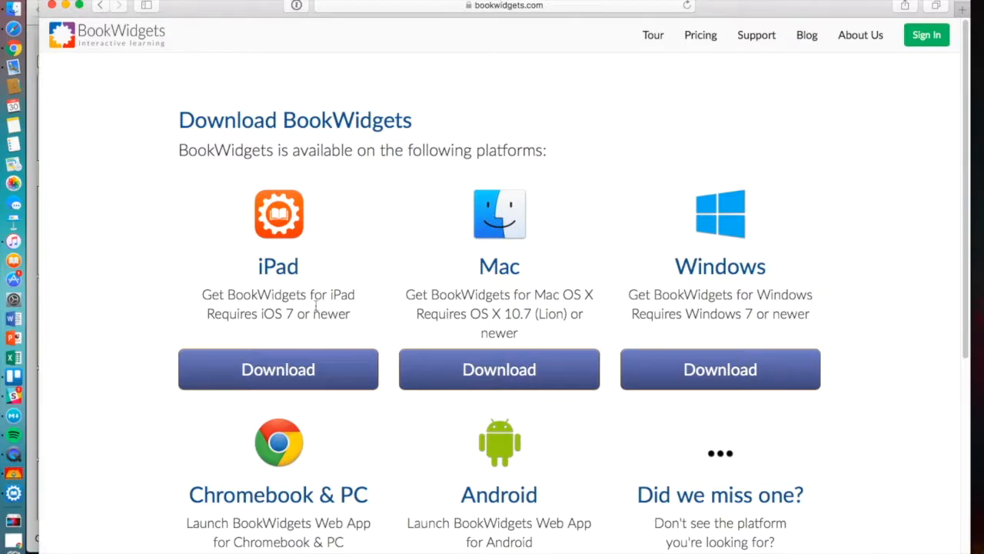
mouse_move(354, 259)
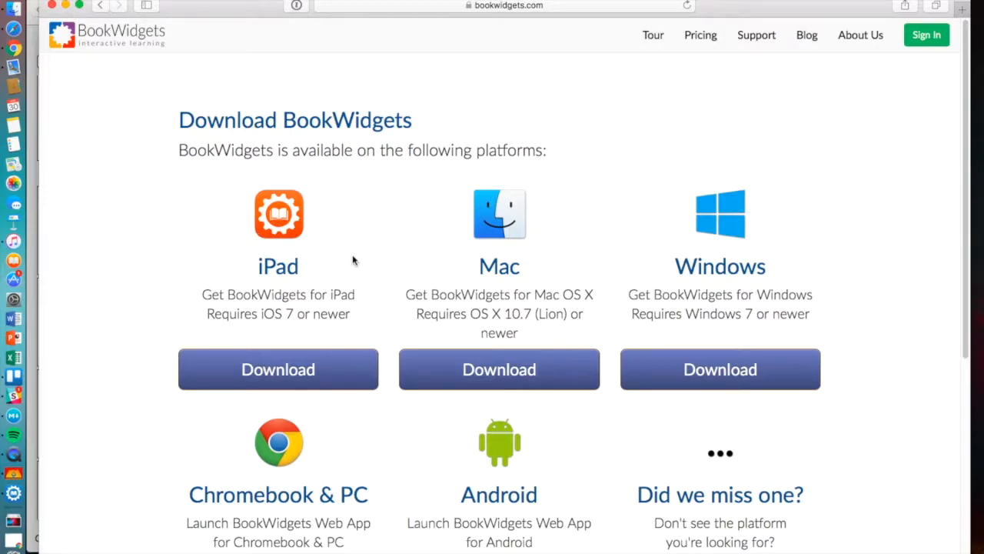